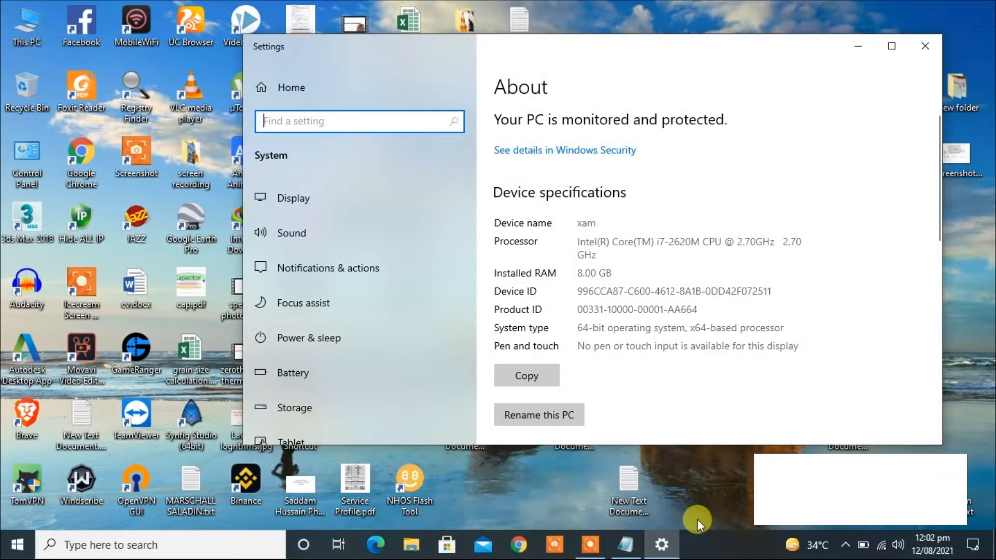
mouse_move(901, 118)
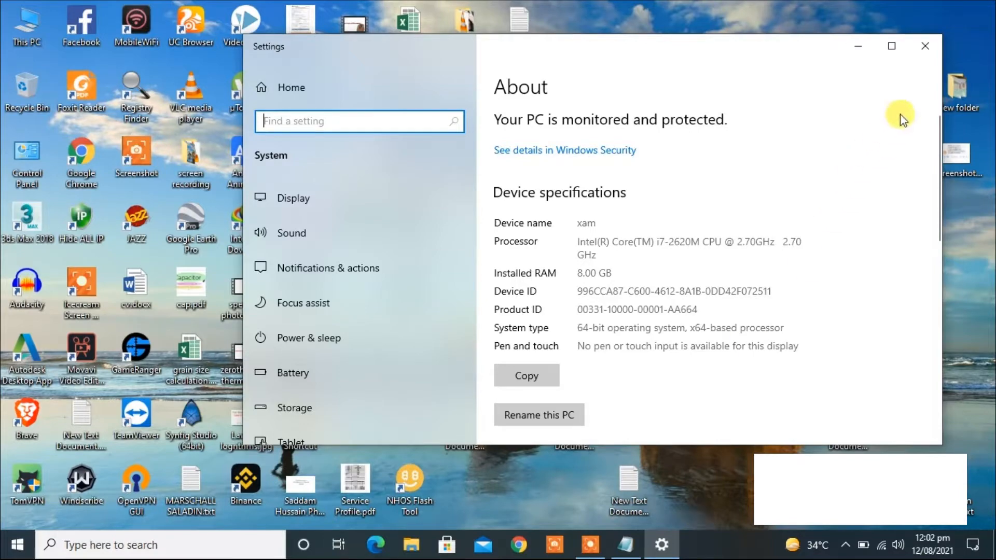
mouse_move(924, 46)
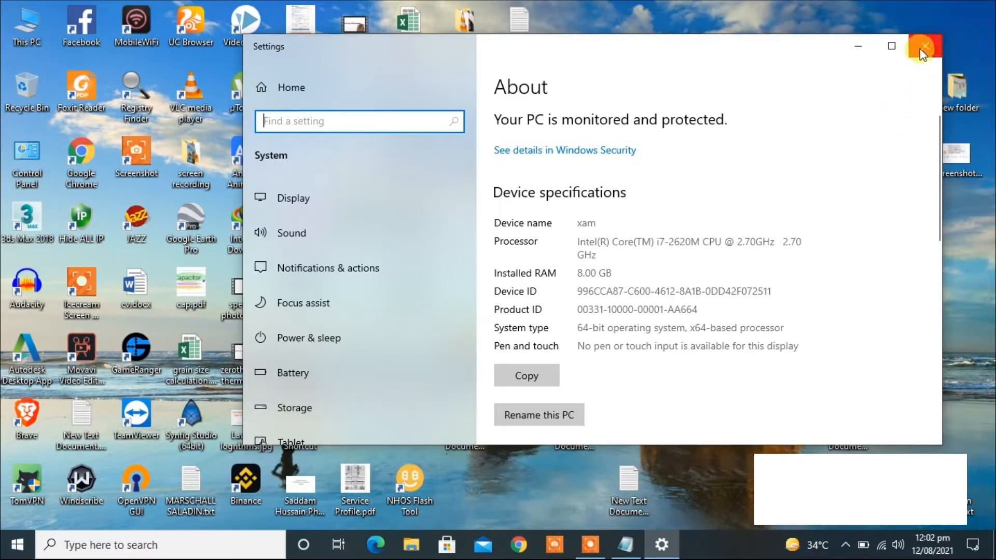
From the About page, reach Performance Options via Advanced system settings and the Advanced tab.
left_click(923, 45)
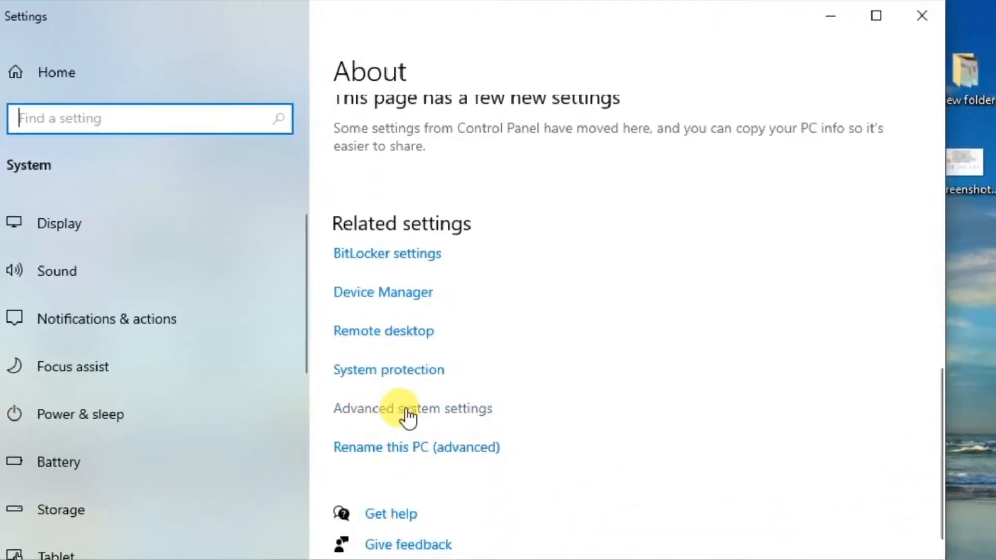
left_click(412, 408)
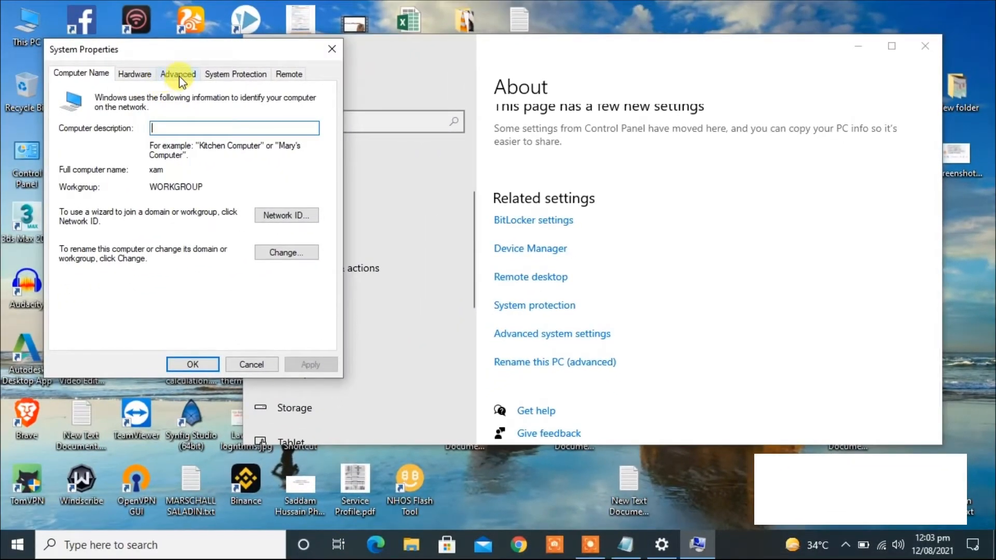
left_click(177, 73)
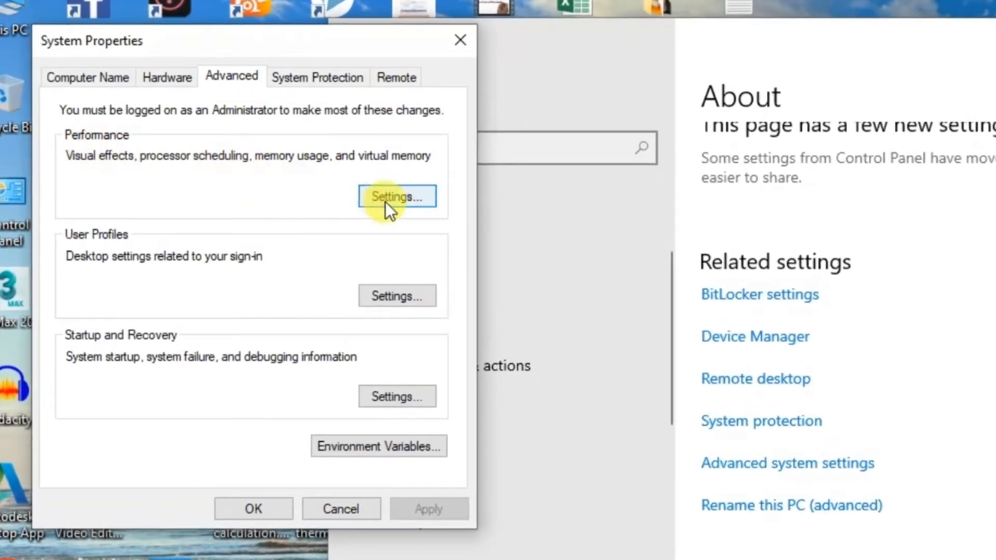
left_click(396, 197)
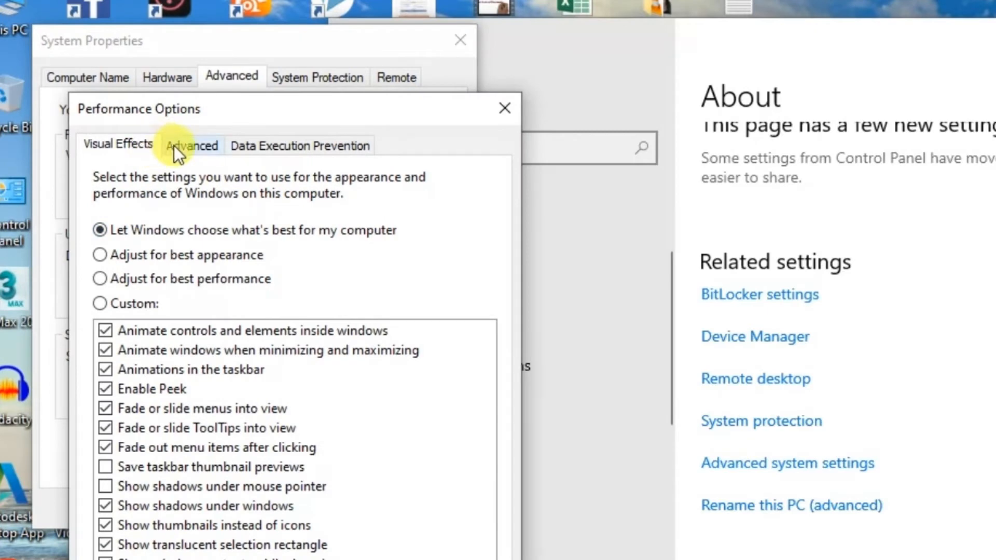
Switch Performance Options to its Advanced tab and open the Virtual Memory dialog.
left_click(192, 145)
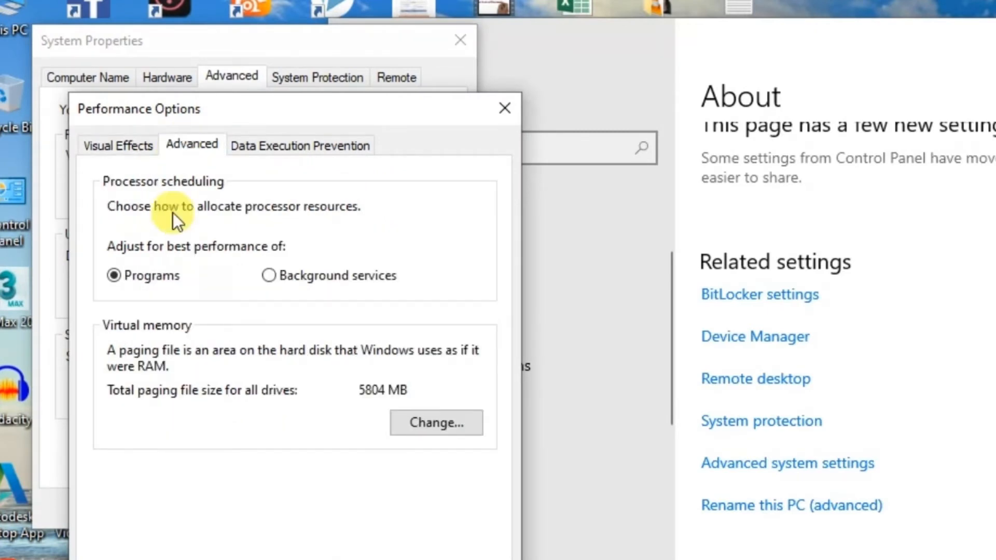
mouse_move(181, 370)
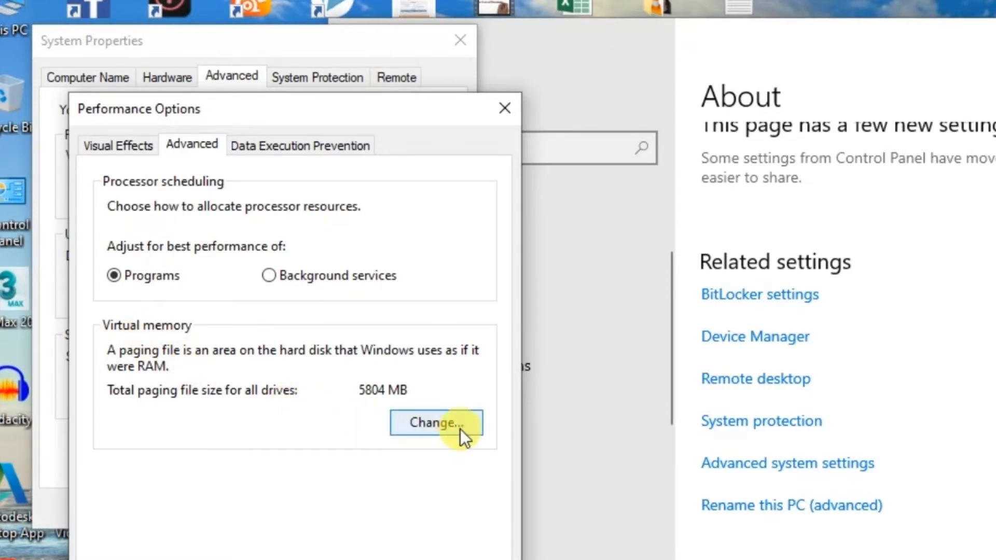
left_click(436, 423)
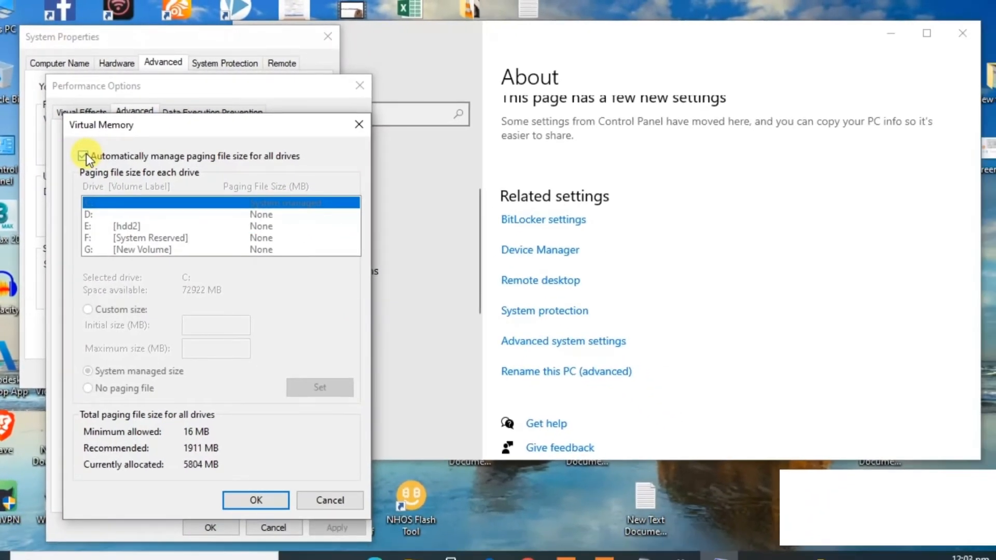
Uncheck 'Automatically manage paging file size for all drives'.
left_click(83, 156)
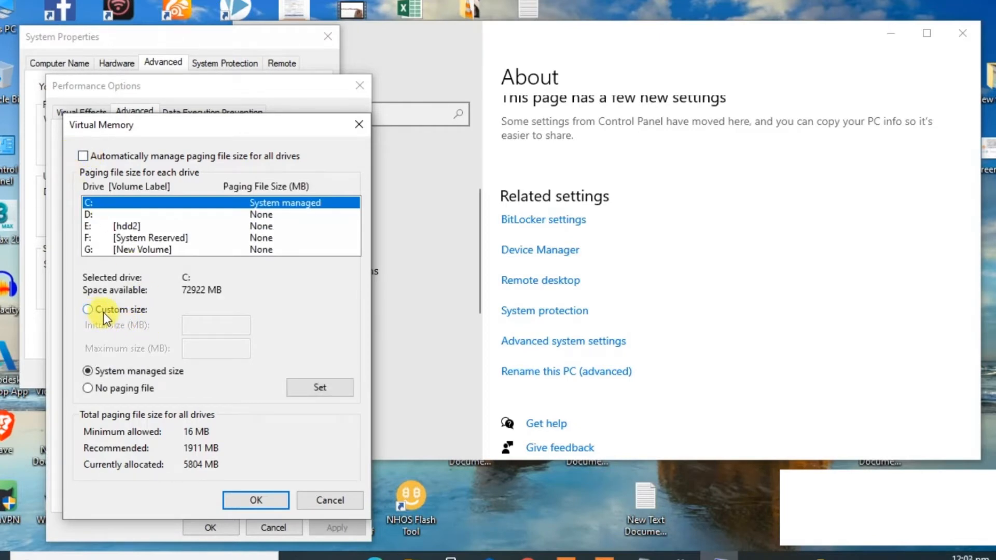
Select Custom size for drive C: and place the cursor in the size fields.
left_click(87, 310)
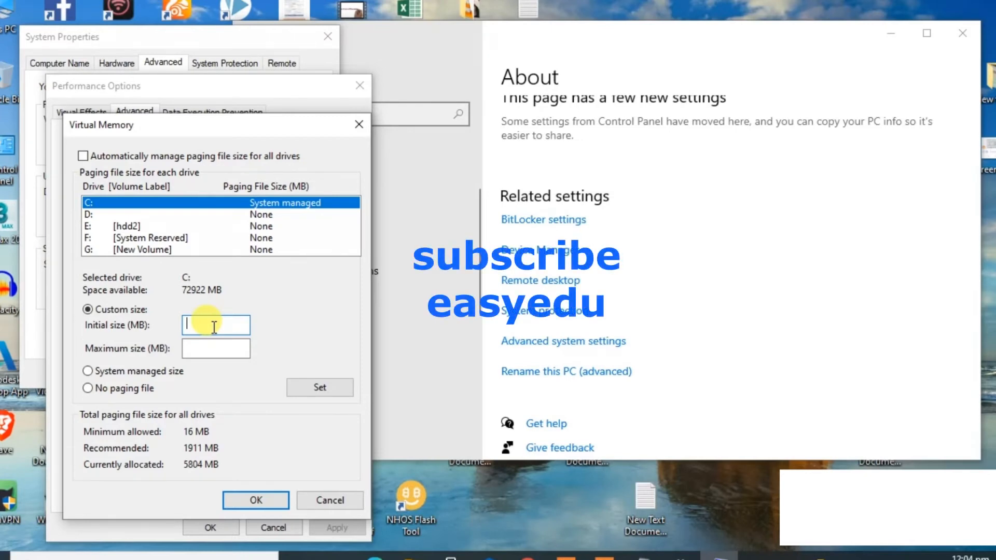
left_click(216, 348)
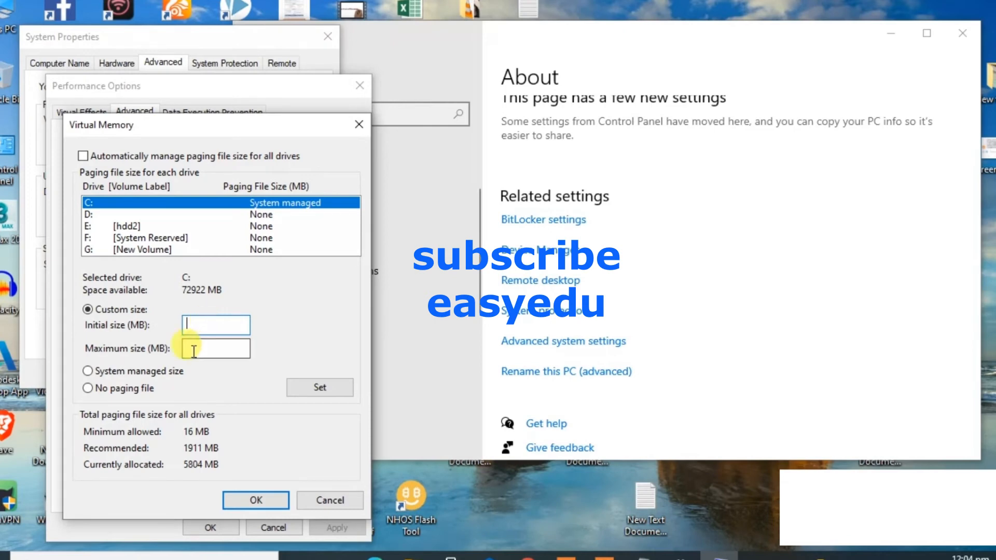
mouse_move(268, 493)
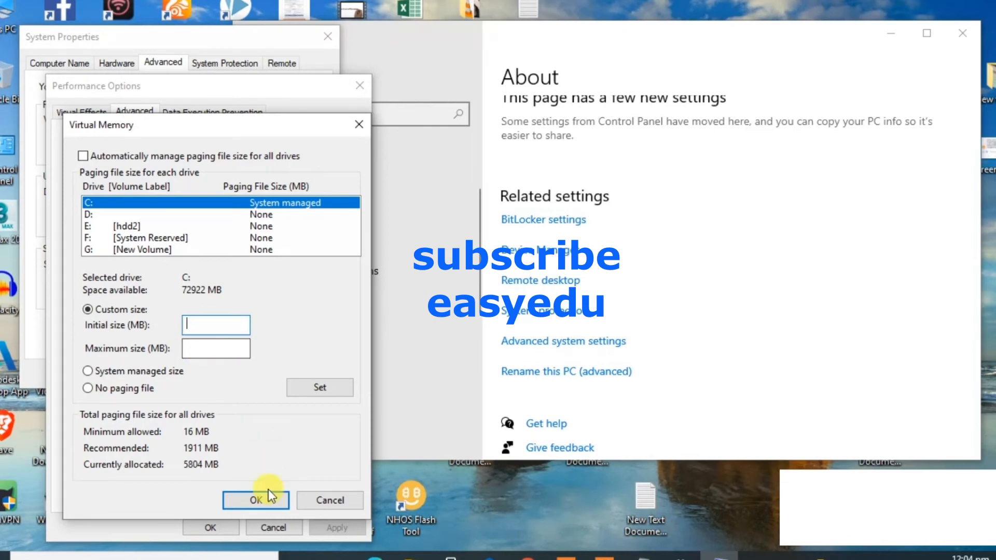